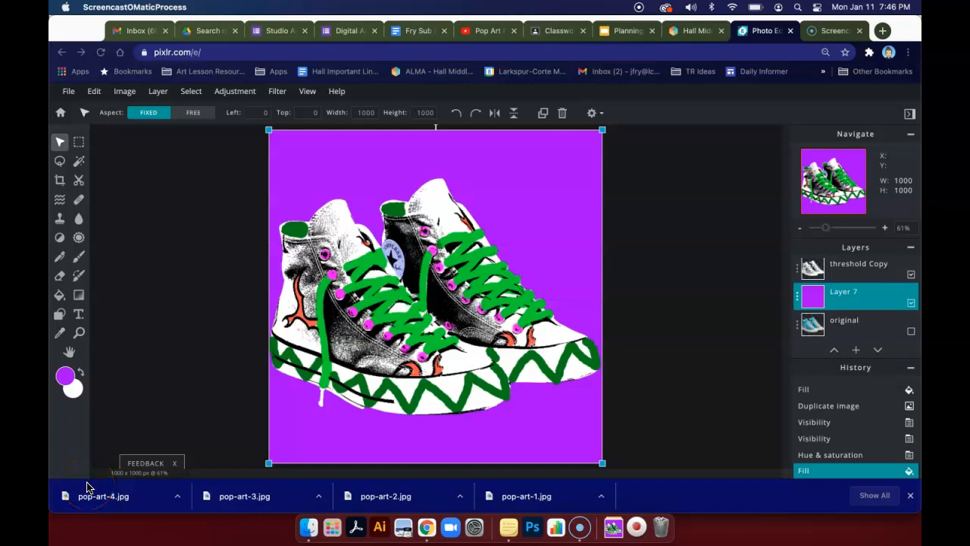
{"action": "mouse_move", "coordinate": [61, 270]}
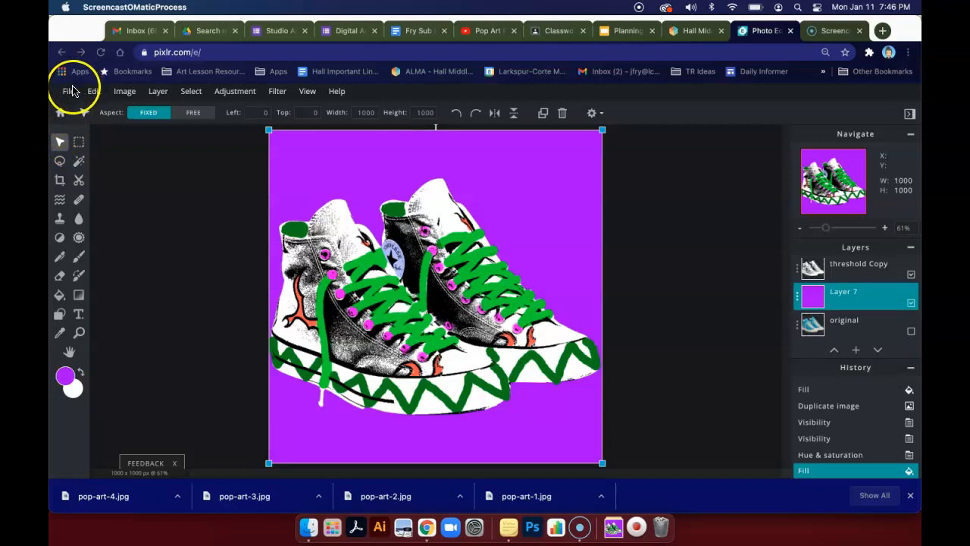
Return to the Pixlr E start screen, leaving the current sneaker artwork
{"action": "left_click", "coordinate": [70, 91]}
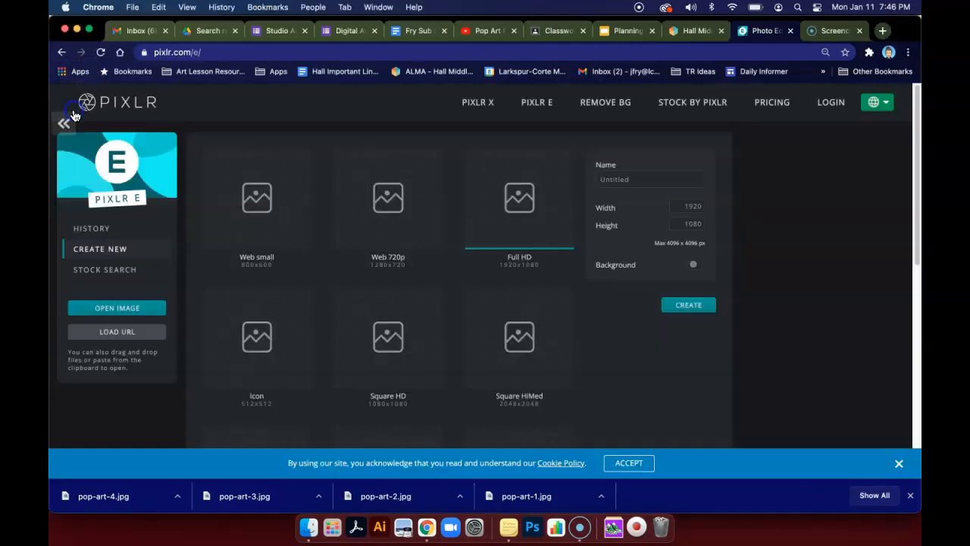
{"action": "mouse_move", "coordinate": [416, 168]}
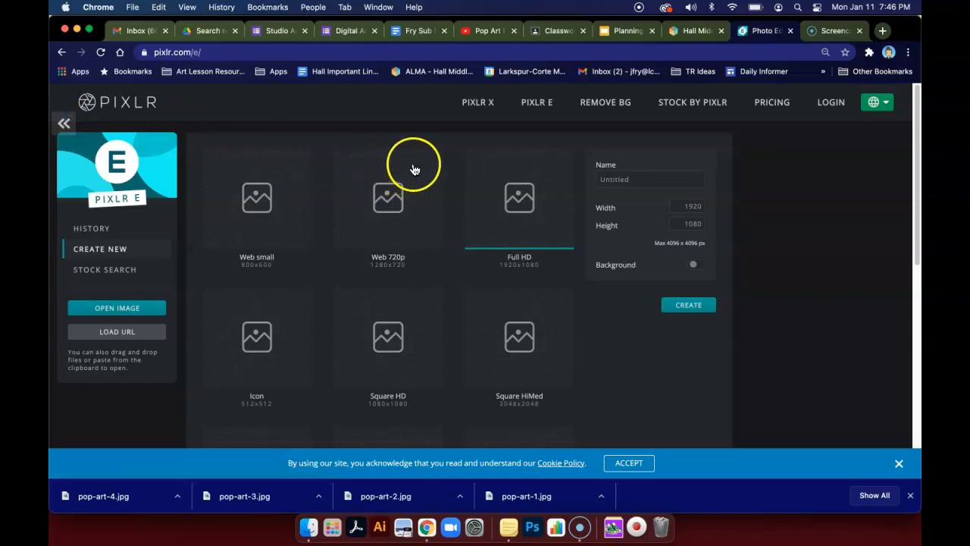
{"action": "mouse_move", "coordinate": [415, 169]}
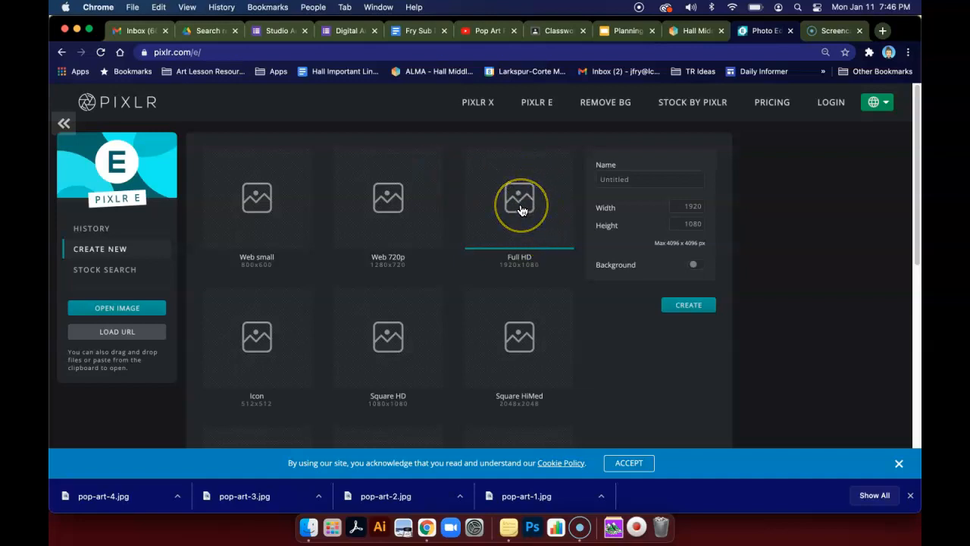
{"action": "mouse_move", "coordinate": [467, 281]}
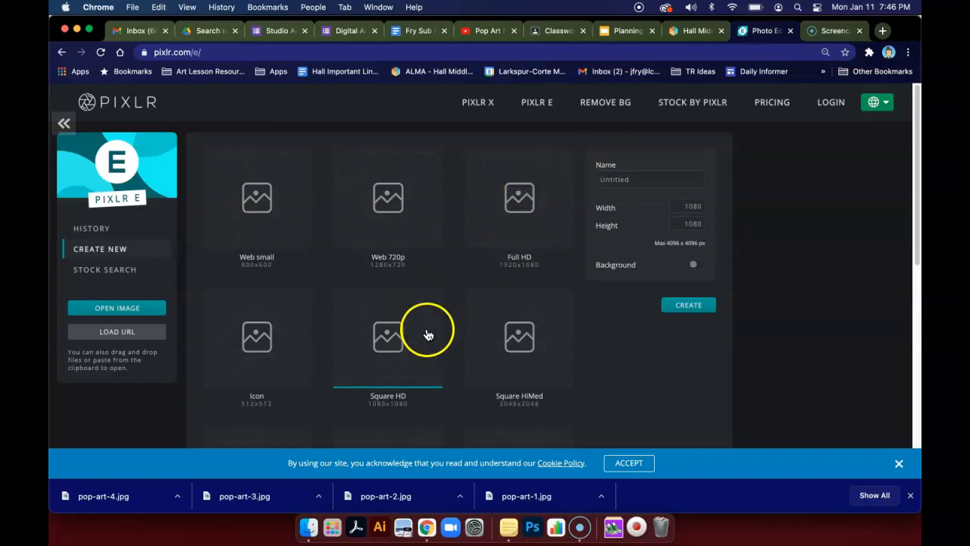
{"action": "mouse_move", "coordinate": [503, 240]}
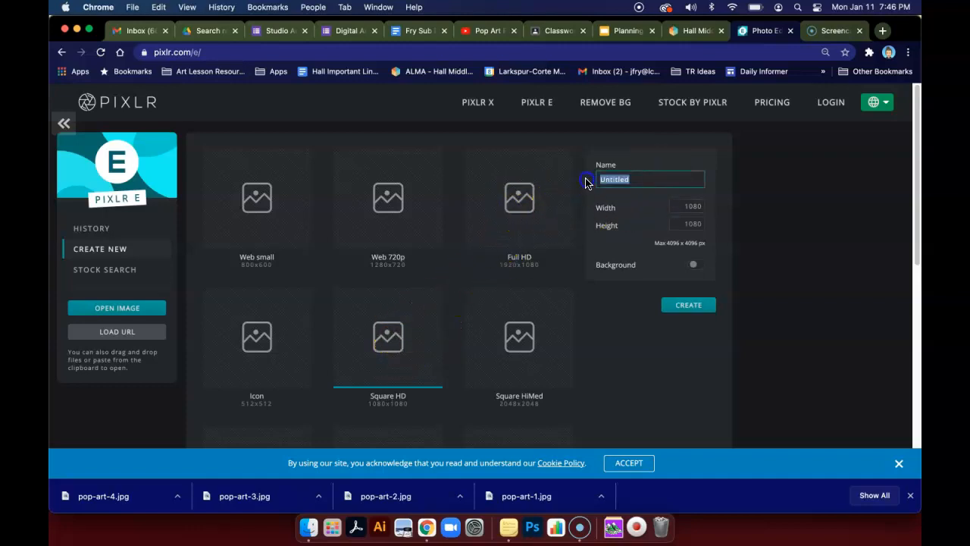
Create a square canvas named Pop_Ar_final with a solid white background
{"action": "type", "text": "Pop_"}
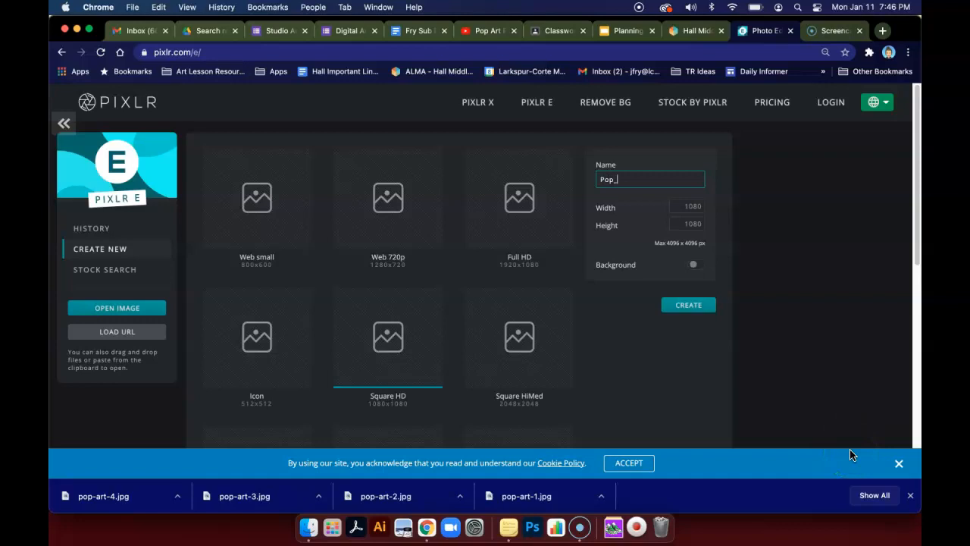
{"action": "type", "text": "Ar"}
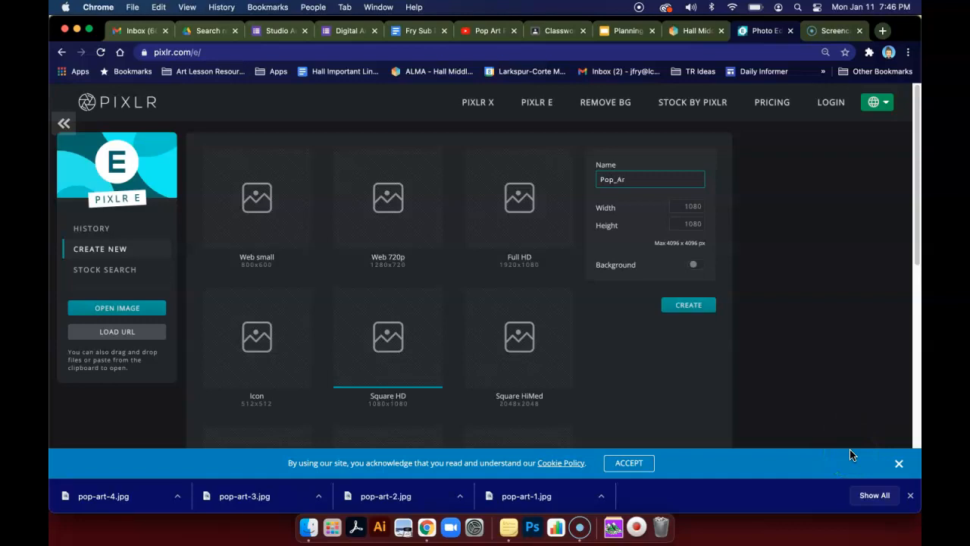
{"action": "type", "text": "_final"}
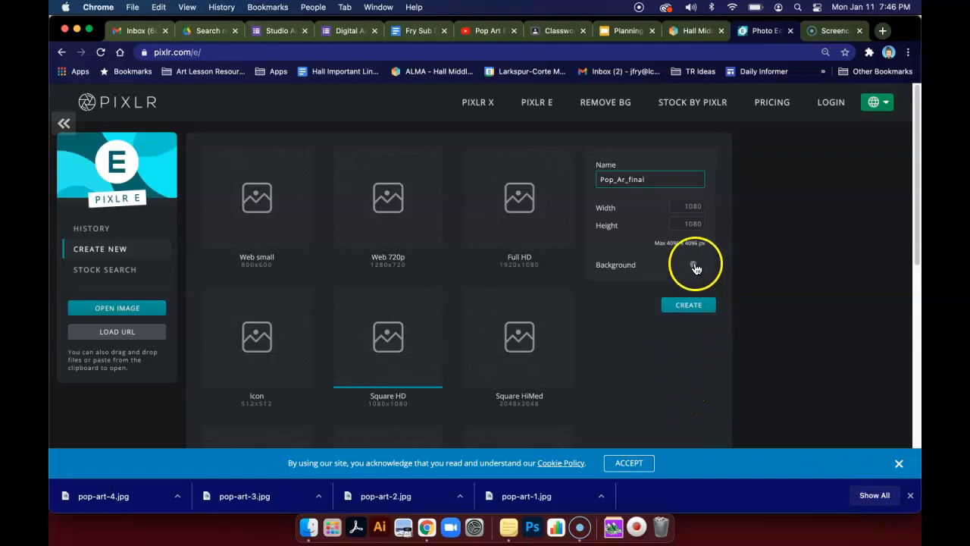
{"action": "left_click", "coordinate": [696, 264]}
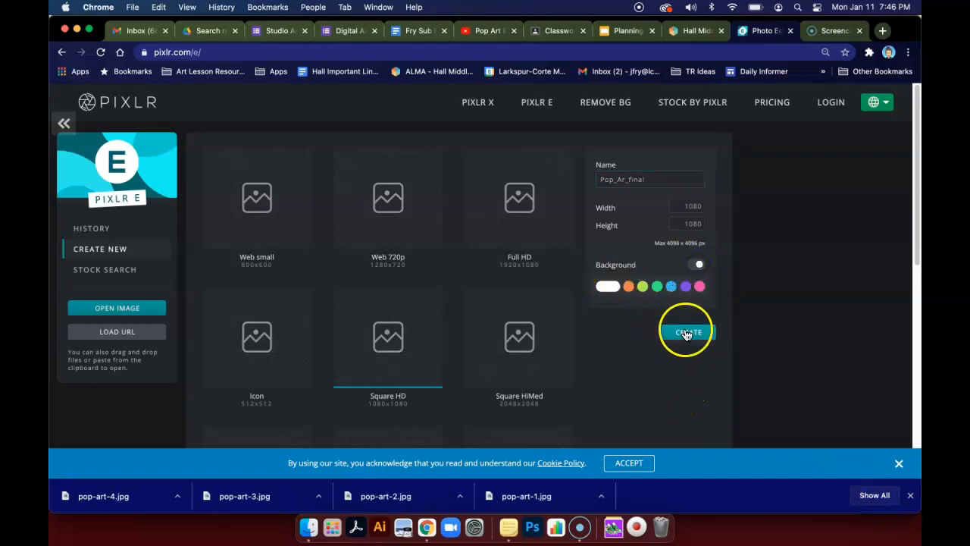
{"action": "left_click", "coordinate": [687, 332]}
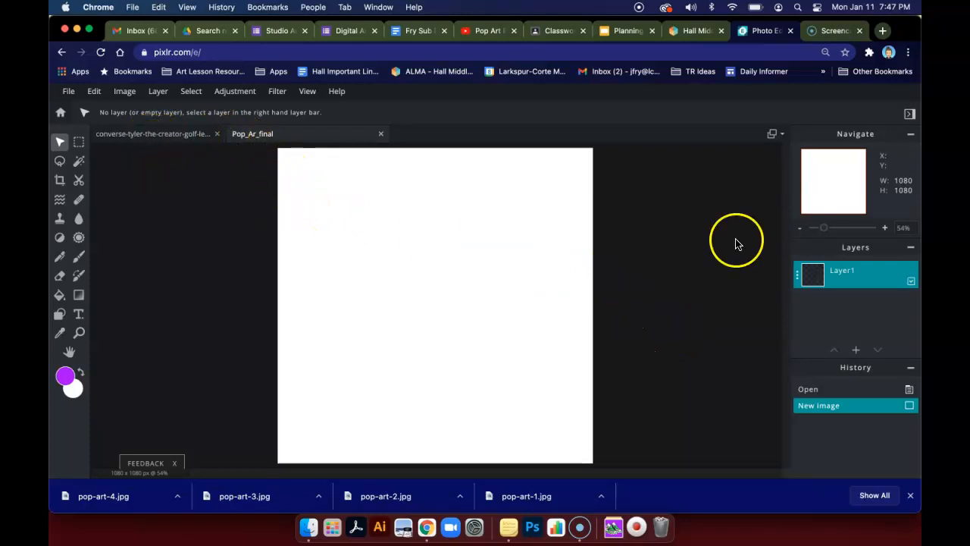
Add pop-art-1.jpg from Downloads as a new image layer on the canvas
{"action": "left_click", "coordinate": [857, 349]}
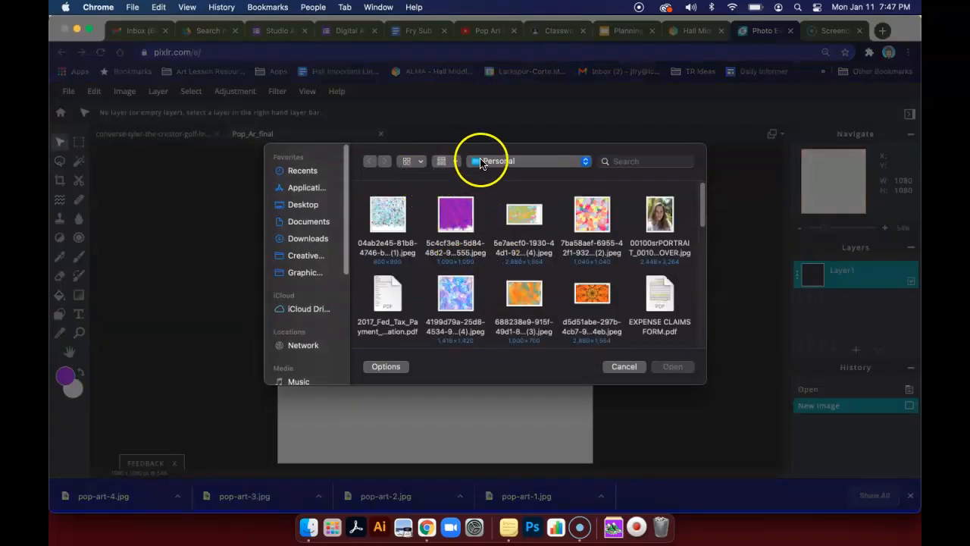
{"action": "left_click", "coordinate": [306, 238]}
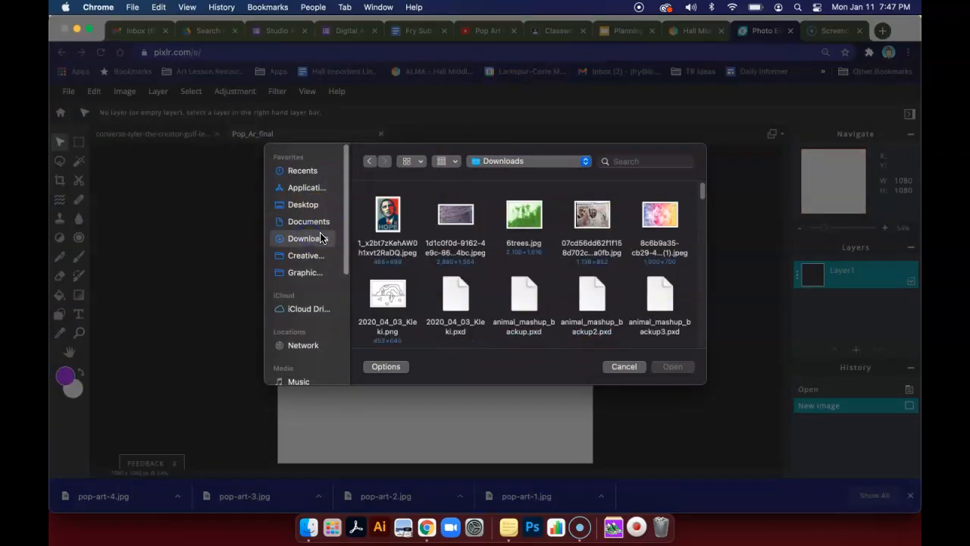
{"action": "scroll", "scroll_direction": "down", "scroll_amount": 3}
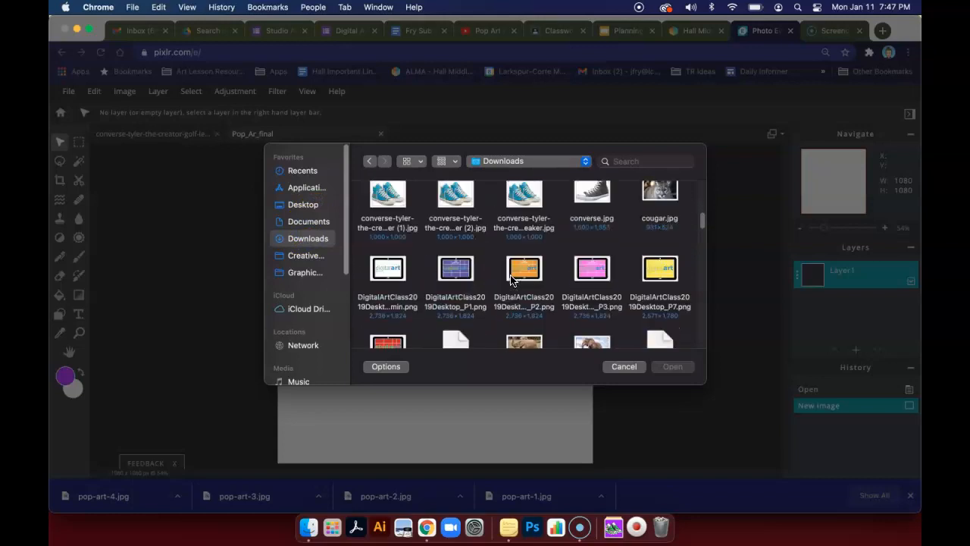
{"action": "scroll", "scroll_direction": "down", "scroll_amount": 3}
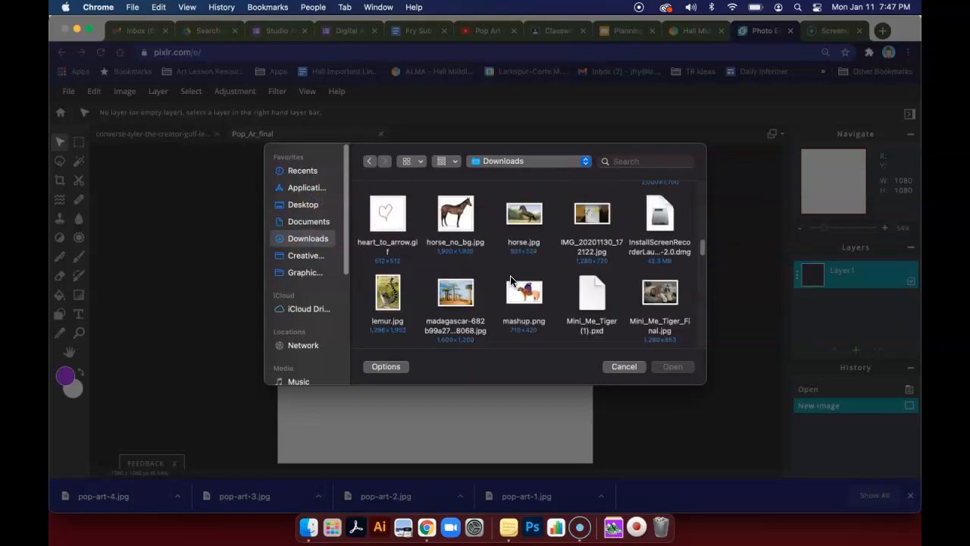
{"action": "scroll", "scroll_direction": "down", "scroll_amount": 3}
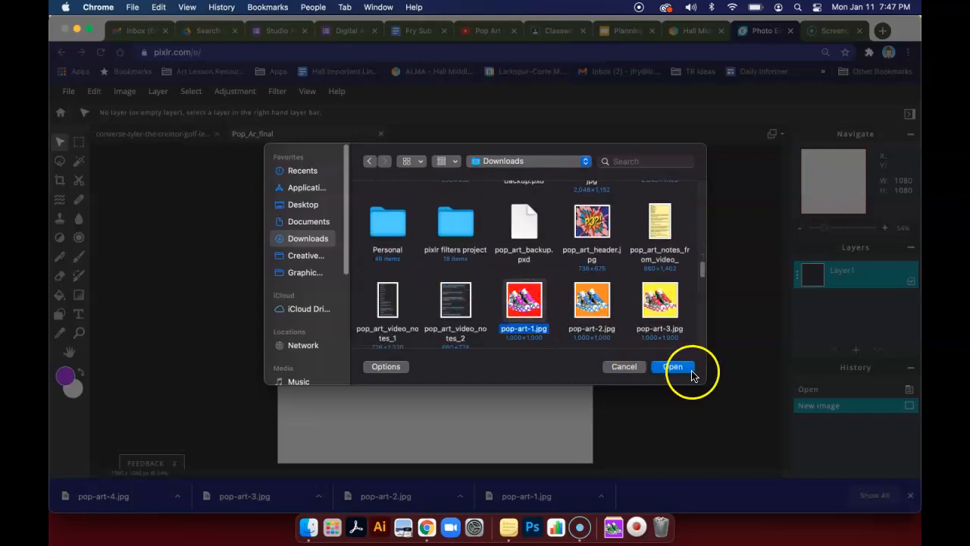
{"action": "left_click", "coordinate": [673, 366]}
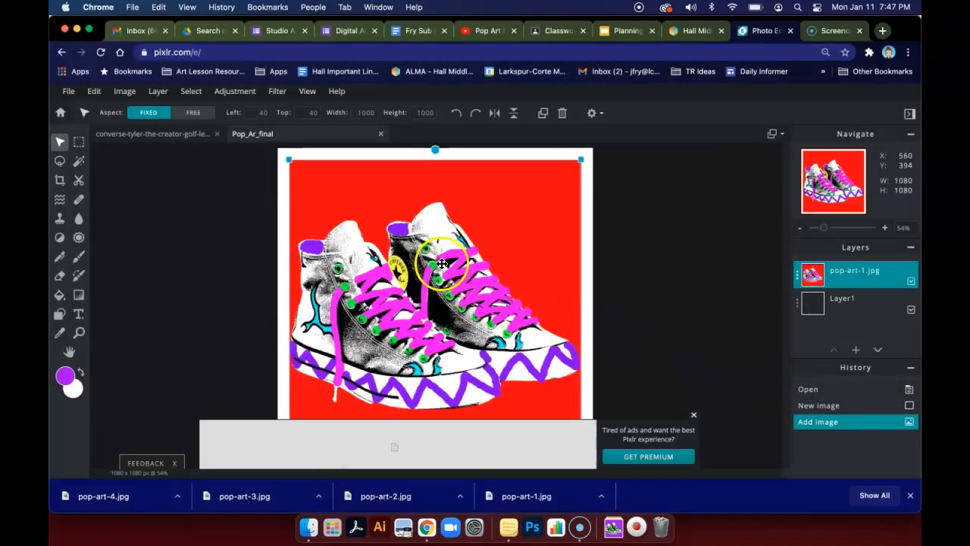
{"action": "mouse_move", "coordinate": [597, 310]}
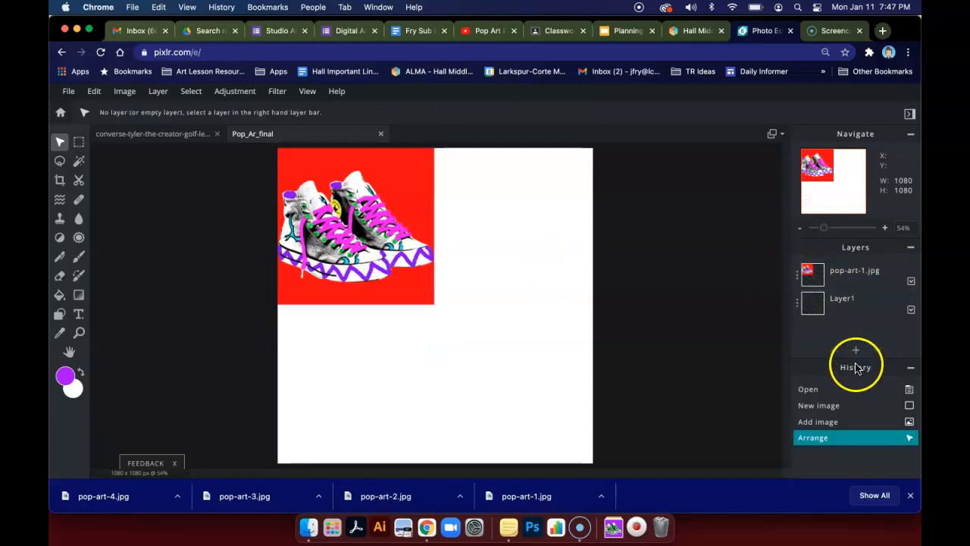
Bring up the Add Layer options from the Layers panel
{"action": "left_click", "coordinate": [855, 348]}
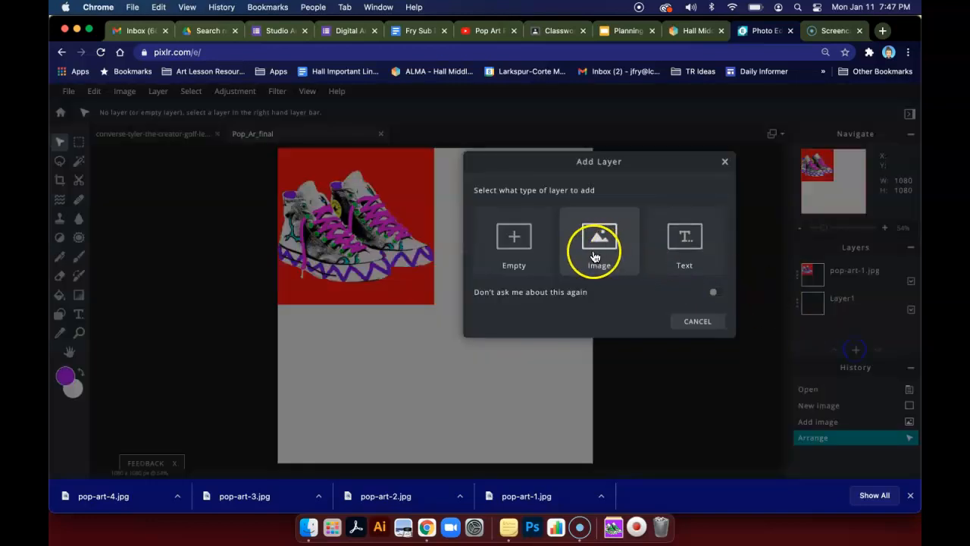
Add the orange sneaker pop-art-2.jpg as an image layer
{"action": "left_click", "coordinate": [598, 239]}
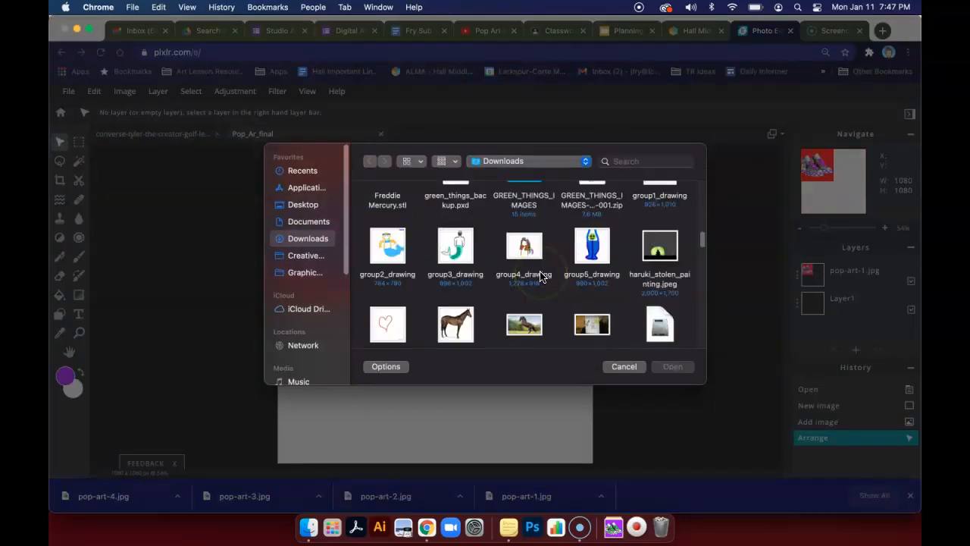
{"action": "scroll", "scroll_direction": "down", "scroll_amount": 3}
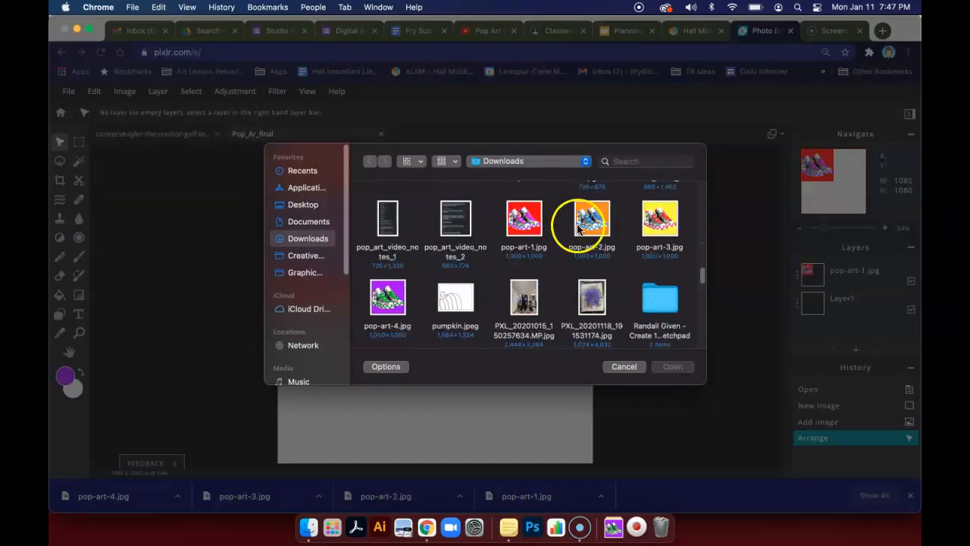
{"action": "left_click", "coordinate": [672, 365]}
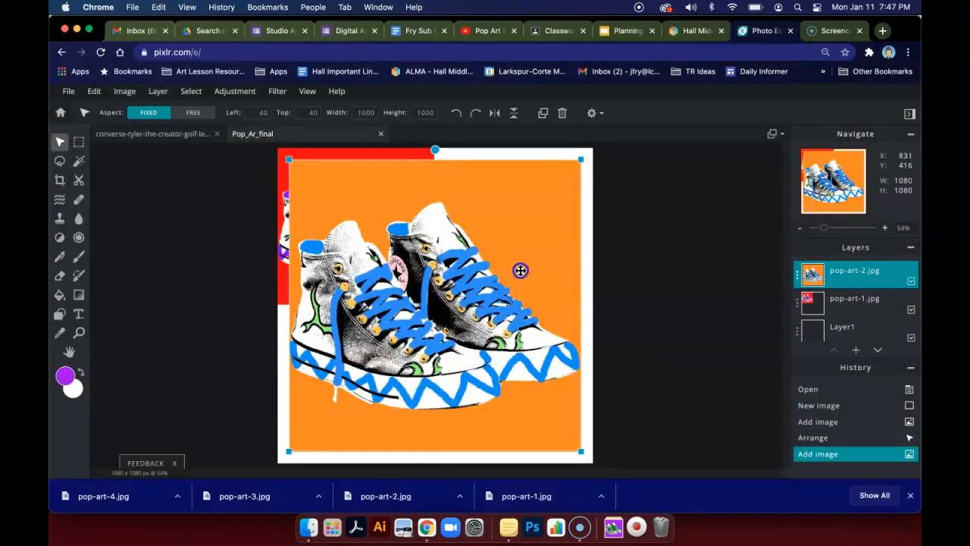
Shrink the orange sneaker to quarter size and place it in the top-right quarter
{"action": "left_click_drag", "start_coordinate": [522, 270], "coordinate": [355, 421]}
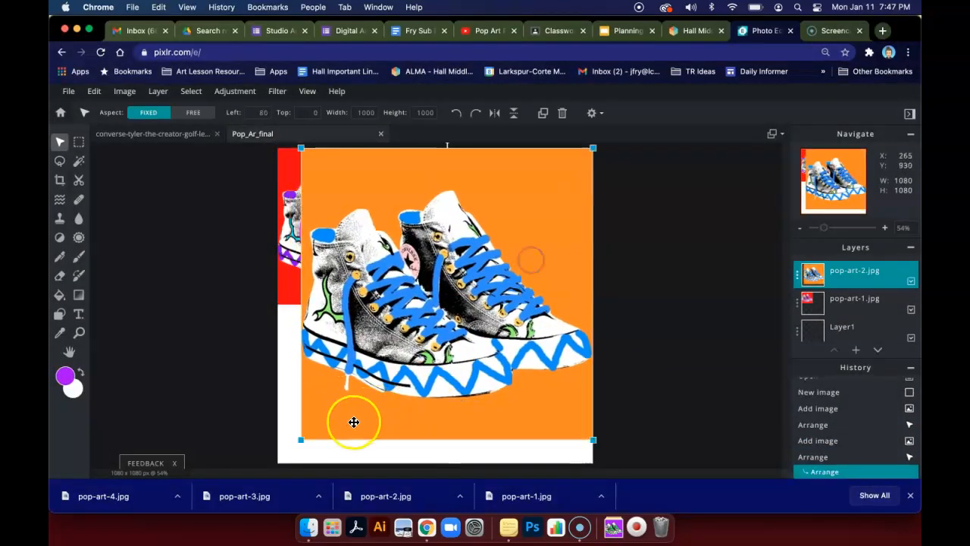
{"action": "left_click_drag", "start_coordinate": [355, 422], "coordinate": [414, 310]}
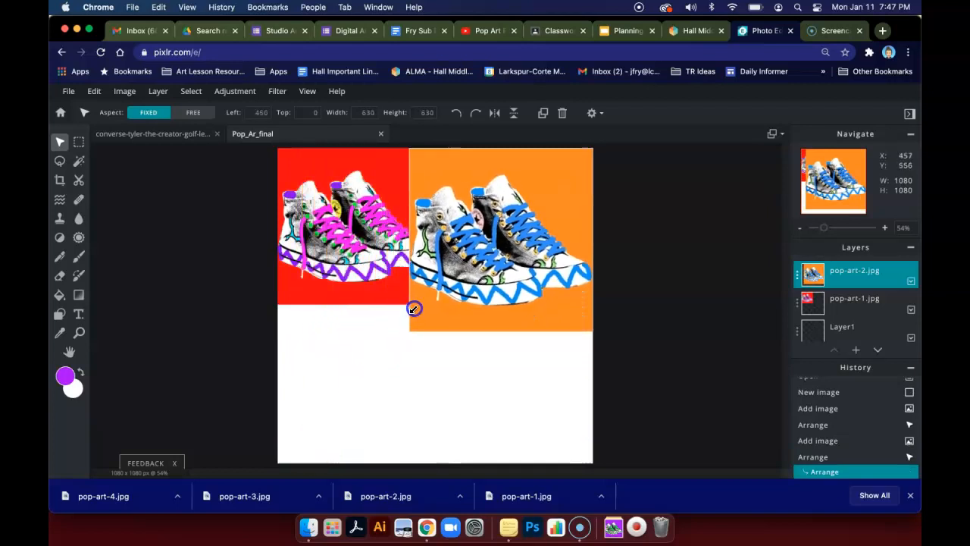
{"action": "left_click_drag", "start_coordinate": [414, 308], "coordinate": [438, 274]}
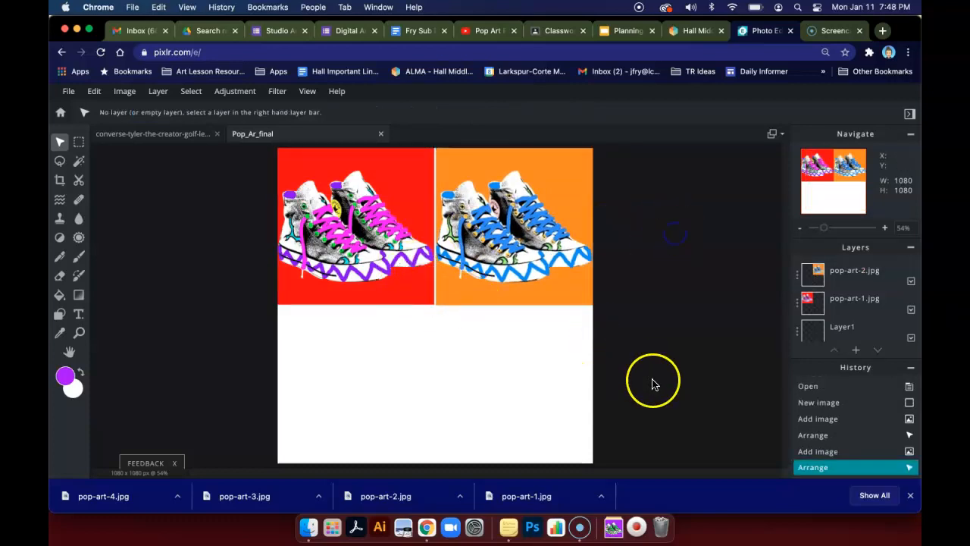
{"action": "left_click", "coordinate": [855, 274]}
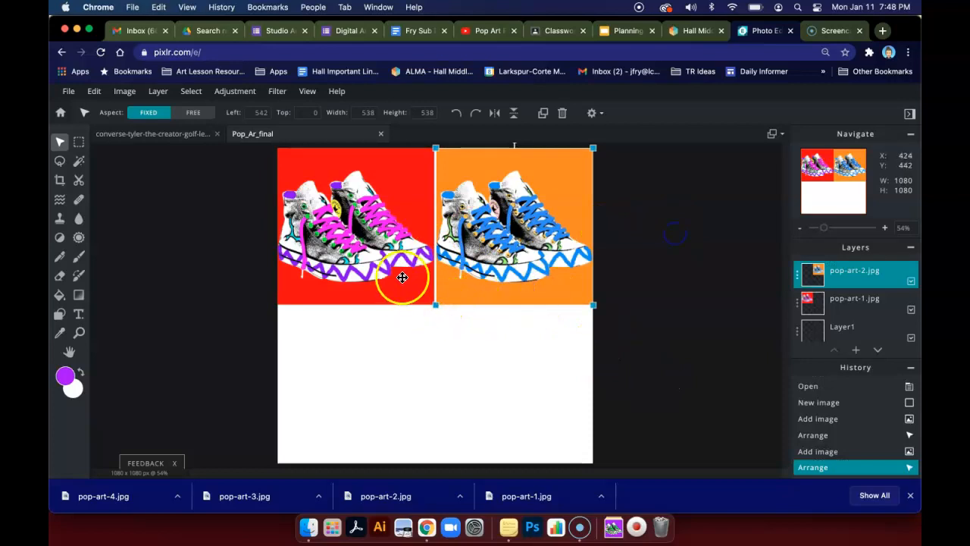
{"action": "left_click", "coordinate": [497, 282]}
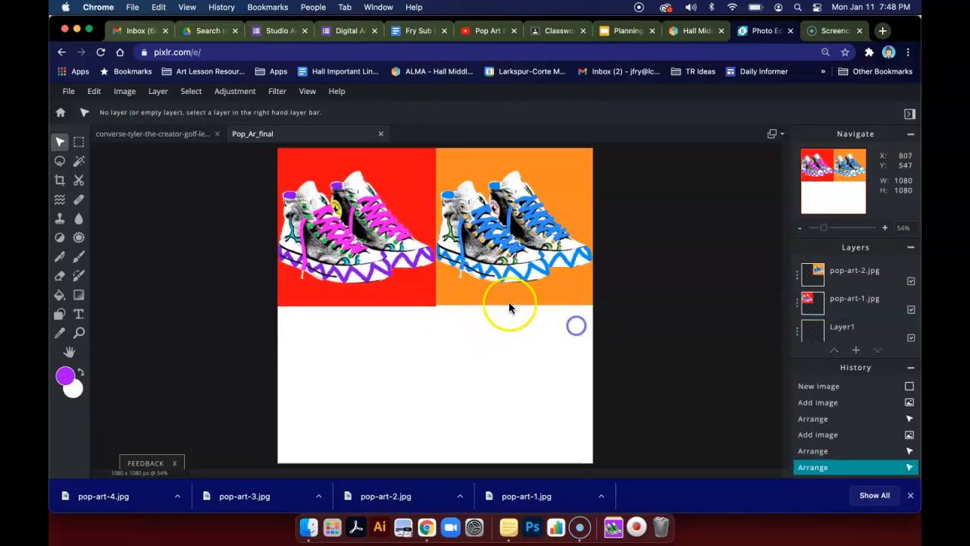
{"action": "left_click", "coordinate": [855, 270]}
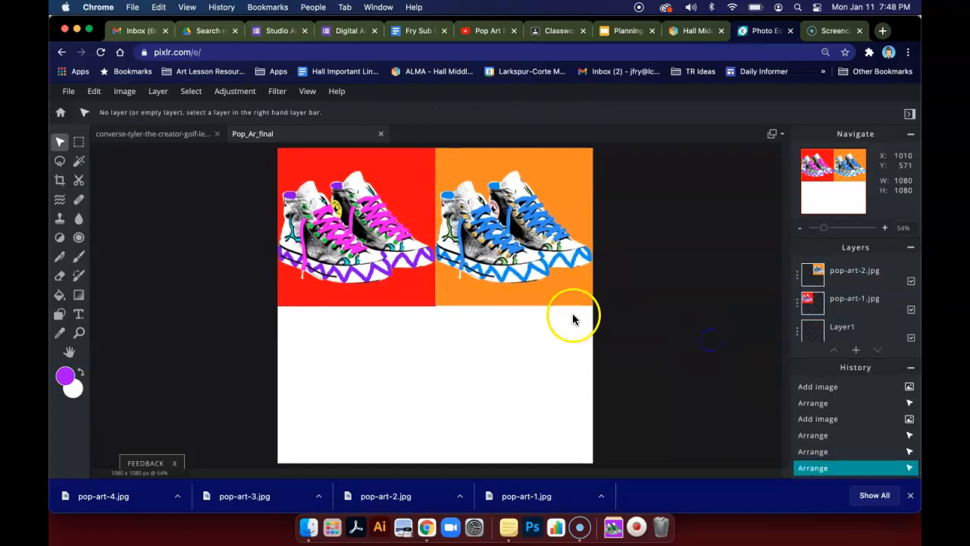
{"action": "mouse_move", "coordinate": [476, 276]}
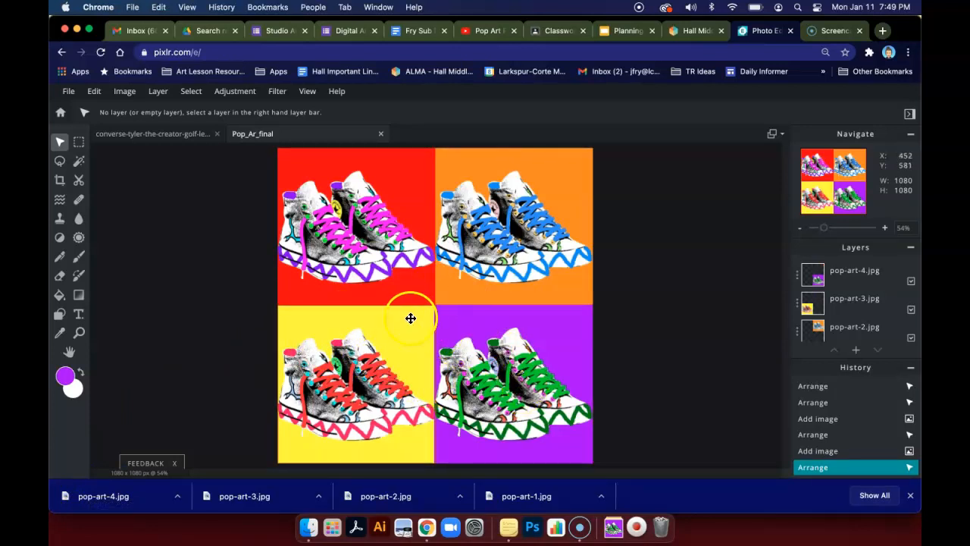
{"action": "mouse_move", "coordinate": [333, 174]}
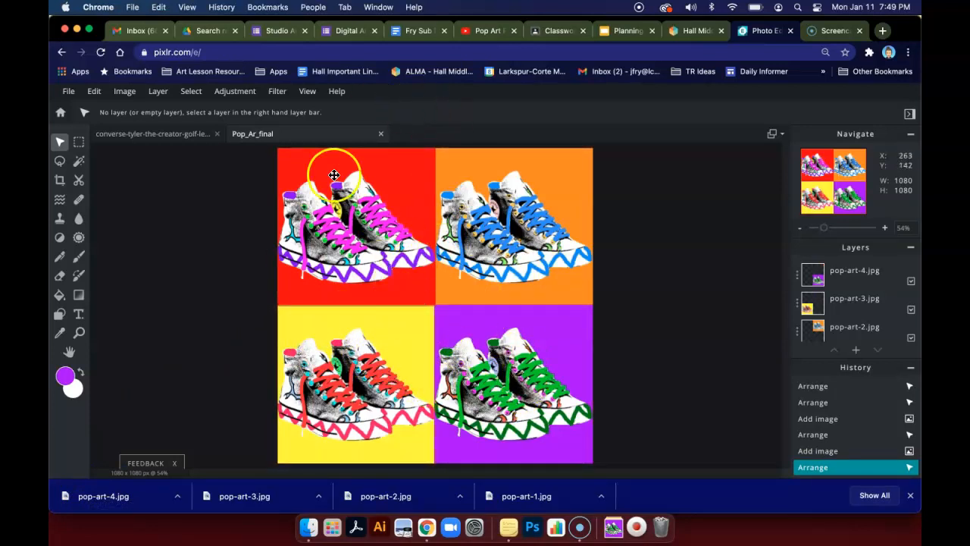
Bring up the file options to save the completed four-panel grid
{"action": "left_click", "coordinate": [68, 91]}
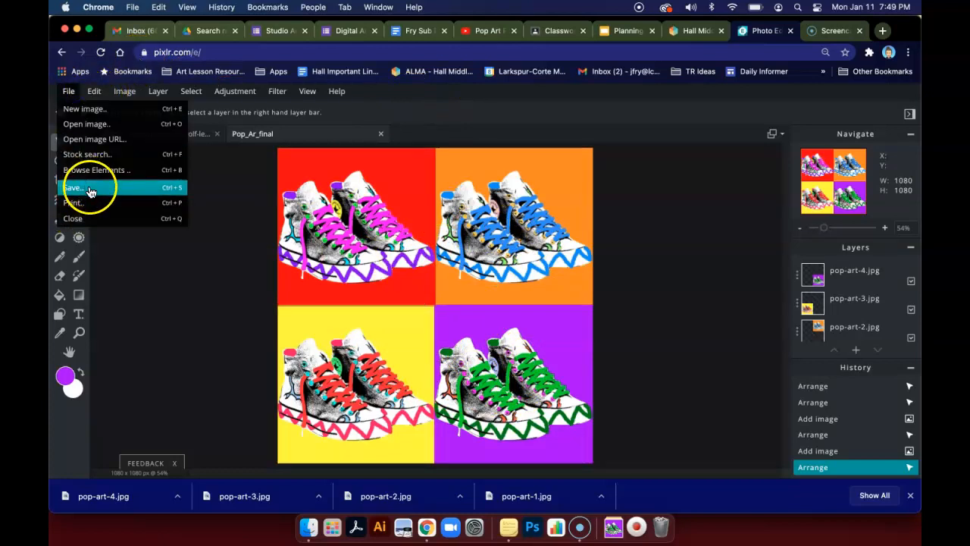
Download the grid as a High-quality JPG named Pop_Art_final and dismiss the confirmation
{"action": "left_click", "coordinate": [73, 188]}
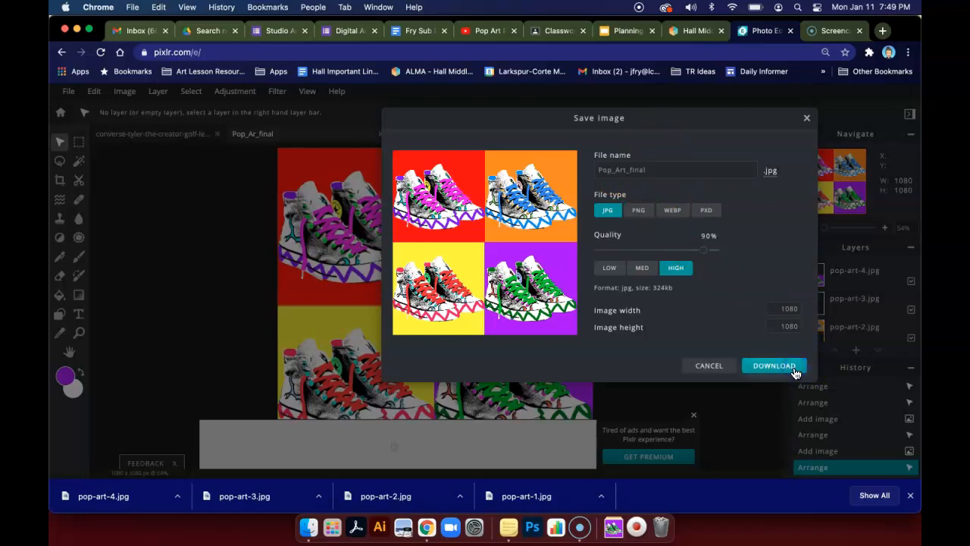
{"action": "left_click", "coordinate": [773, 365]}
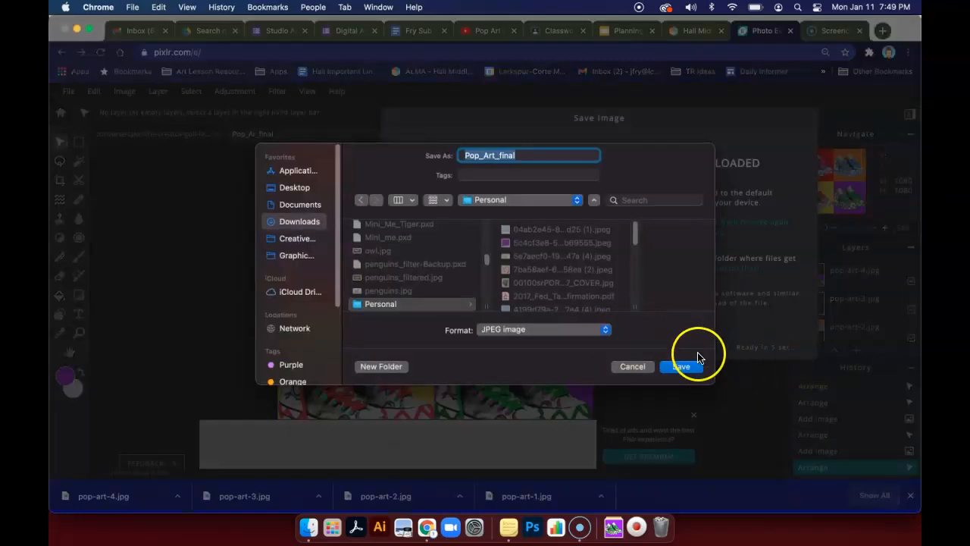
{"action": "left_click", "coordinate": [679, 366]}
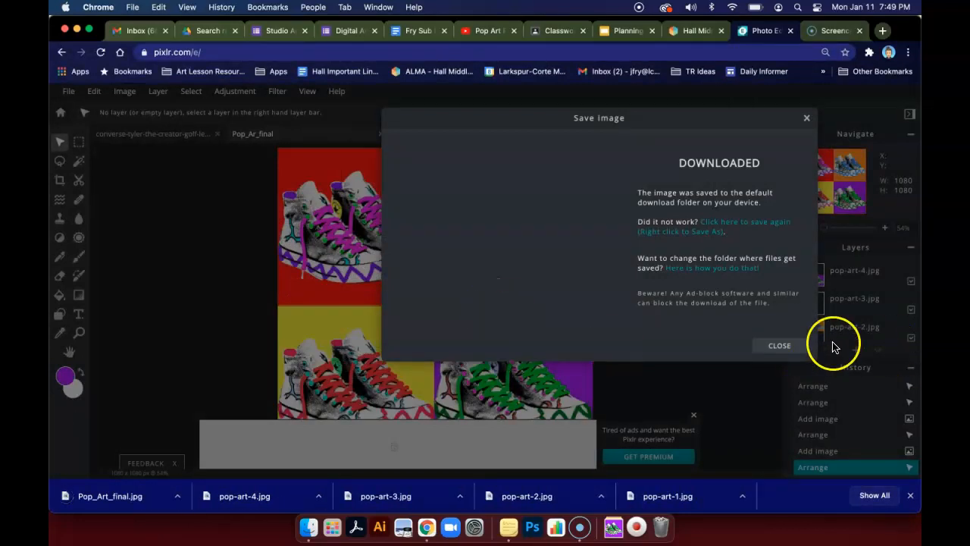
{"action": "left_click", "coordinate": [779, 345]}
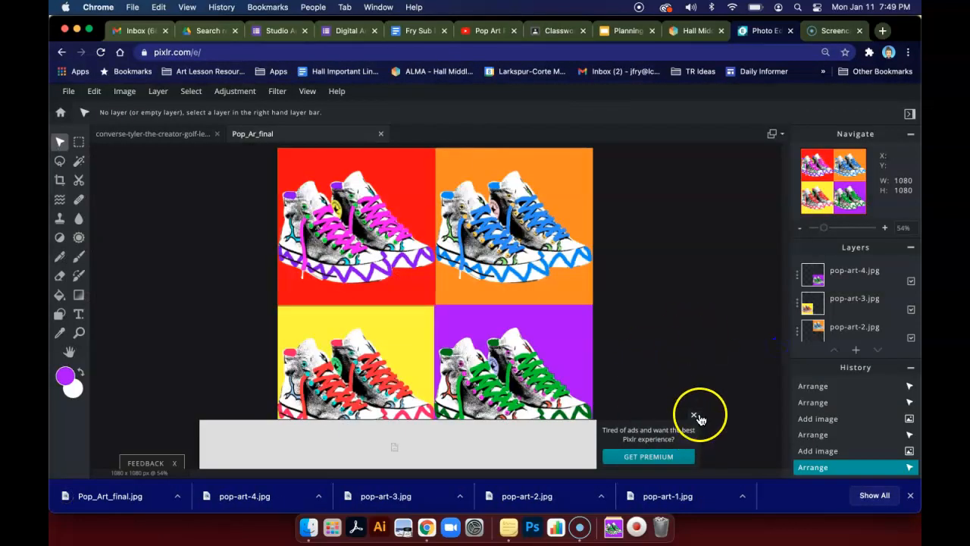